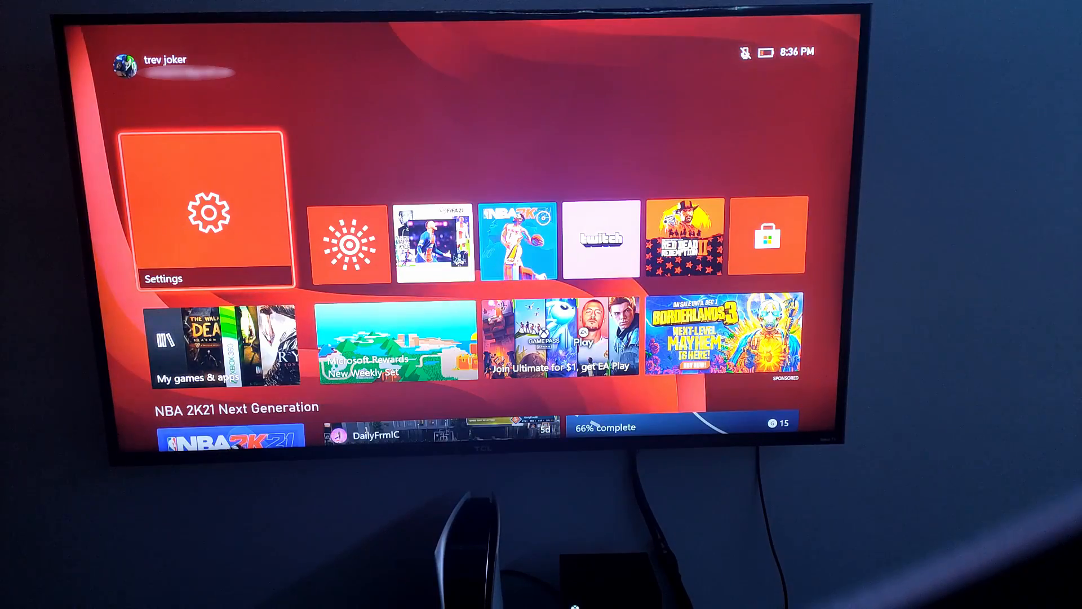
- Reach General > TV & display options from Settings, showing 4K UHD resolution
click(213, 210)
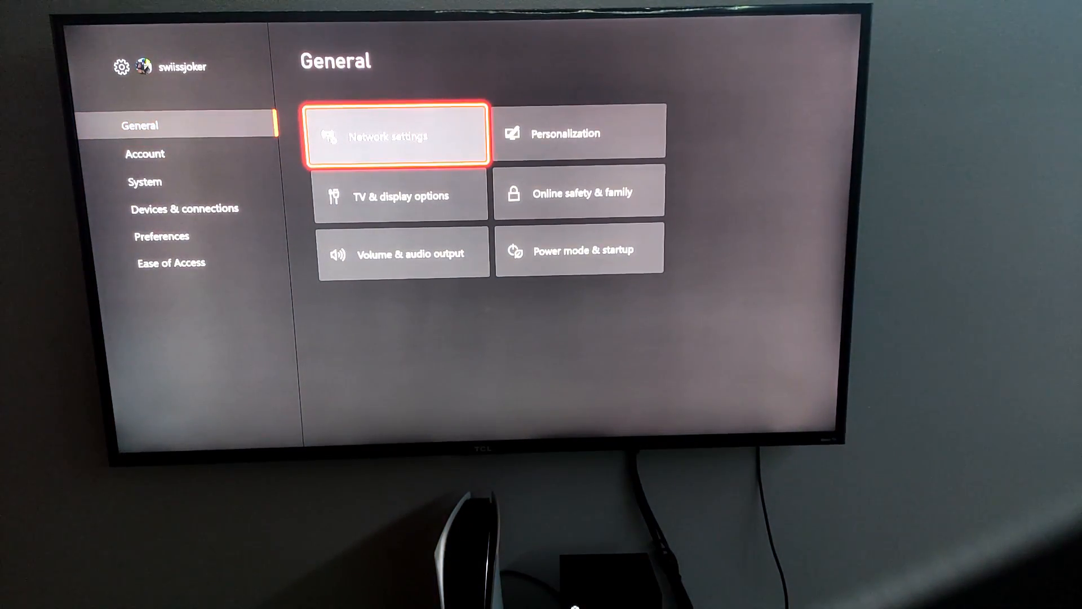
key(Down)
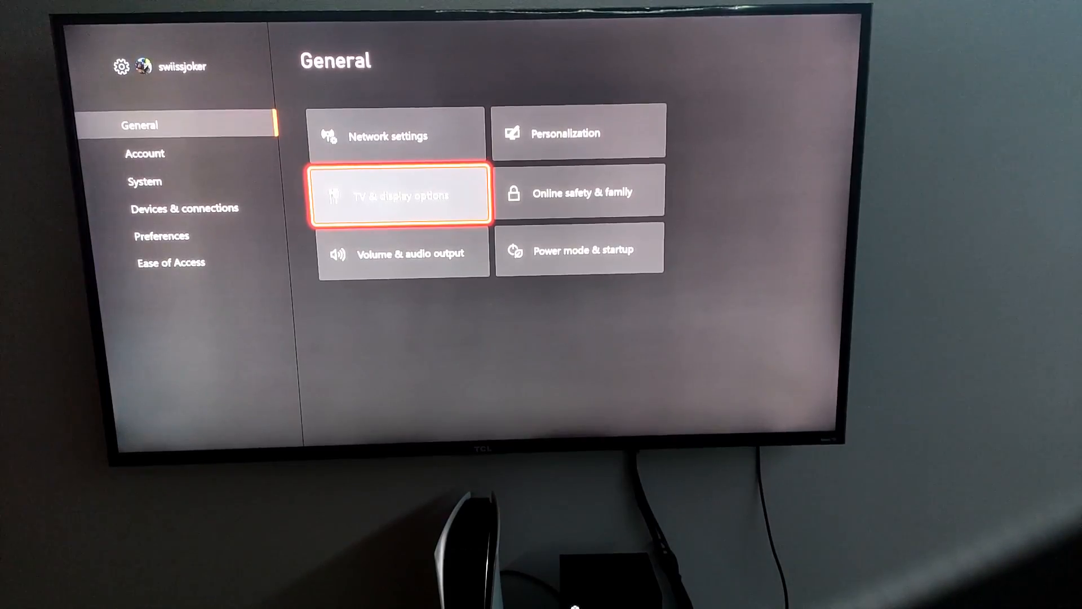
click(401, 195)
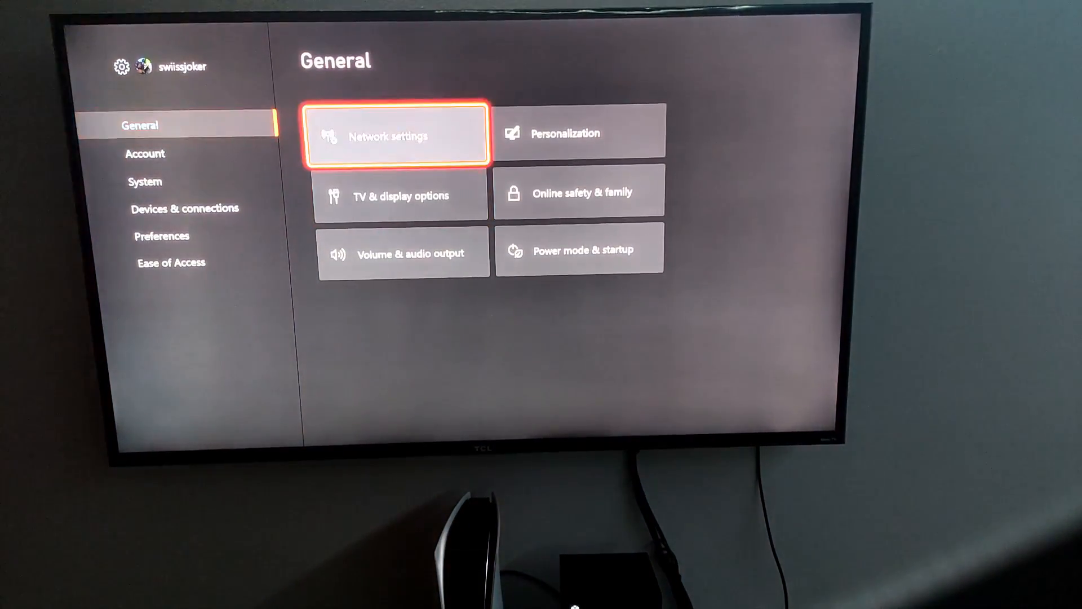
click(404, 195)
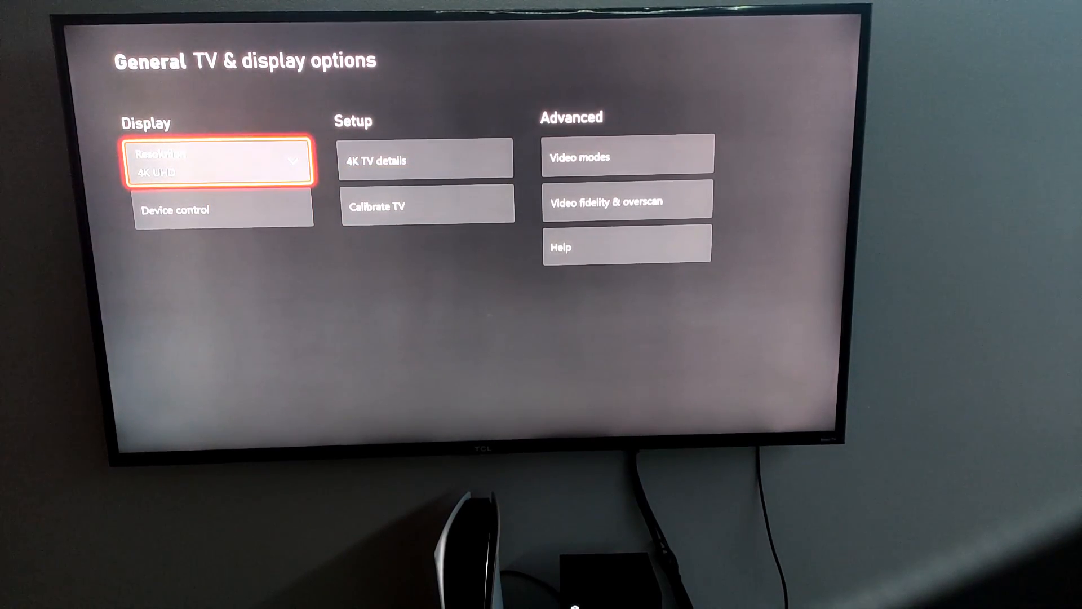
- Leave the Xbox input and land on the TCL Roku TV home screen
click(221, 161)
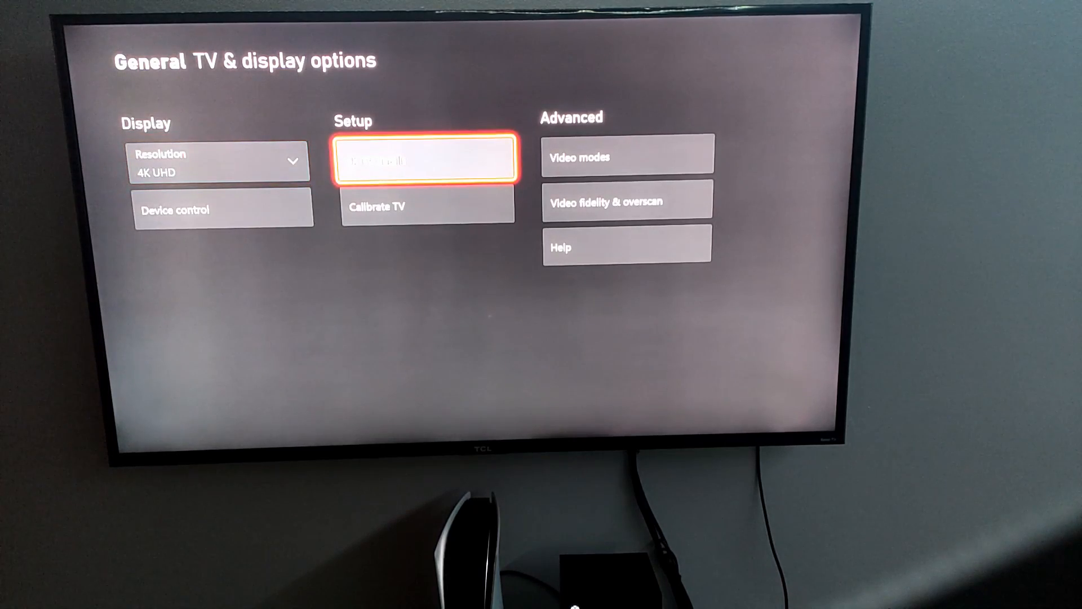
click(426, 158)
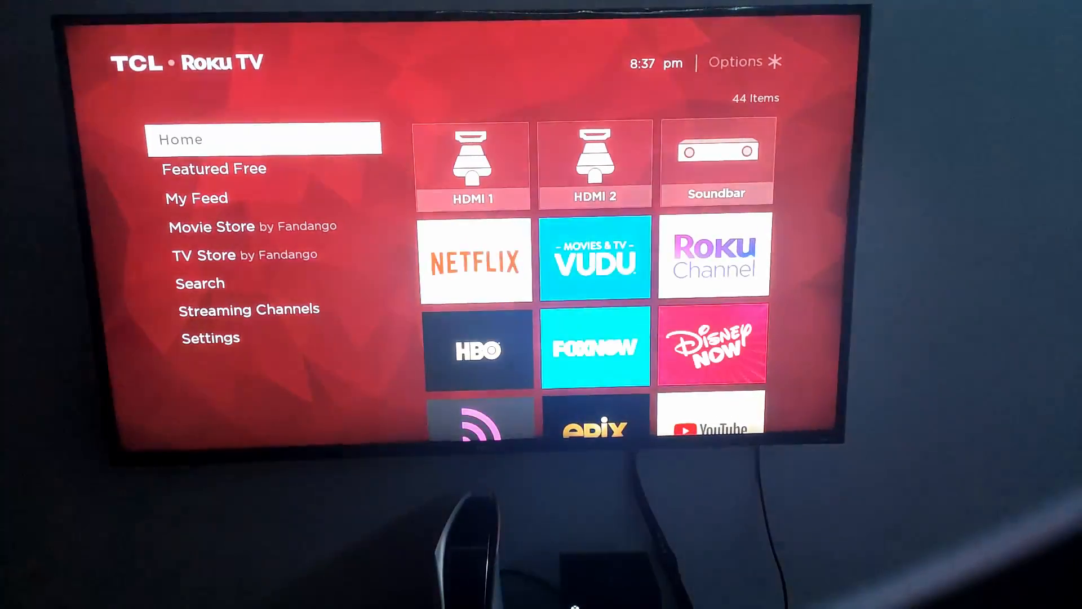
- Show the HDMI mode choices for the HDMI 1 input, Auto still checked
click(211, 337)
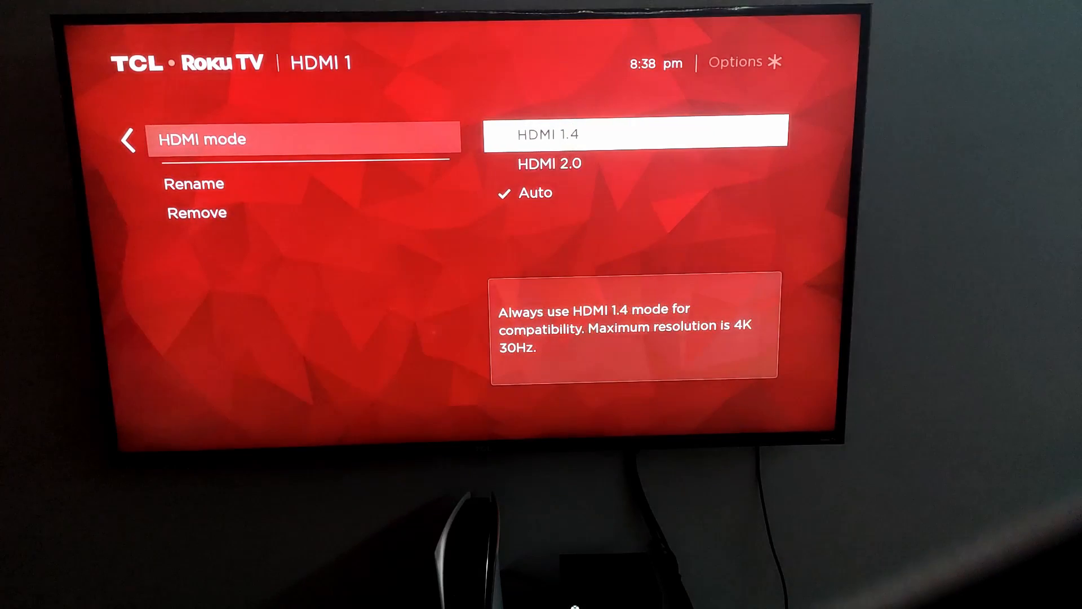
- Exit the HDMI mode menu and return the TV to the Xbox HDMI 1 input
key(Down)
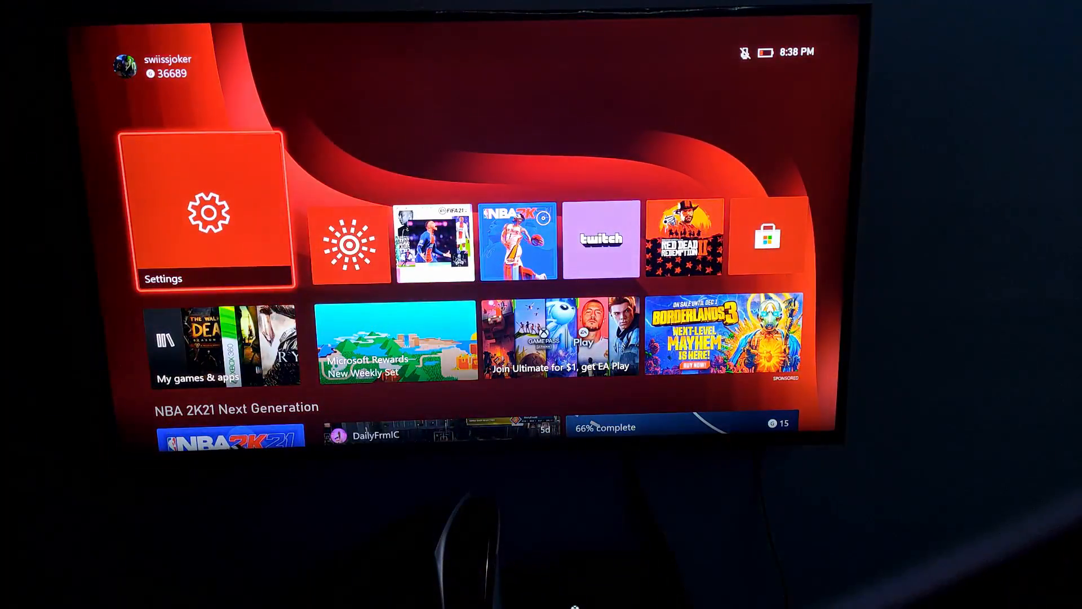
- Return to General > TV & display options in Xbox Settings
click(202, 211)
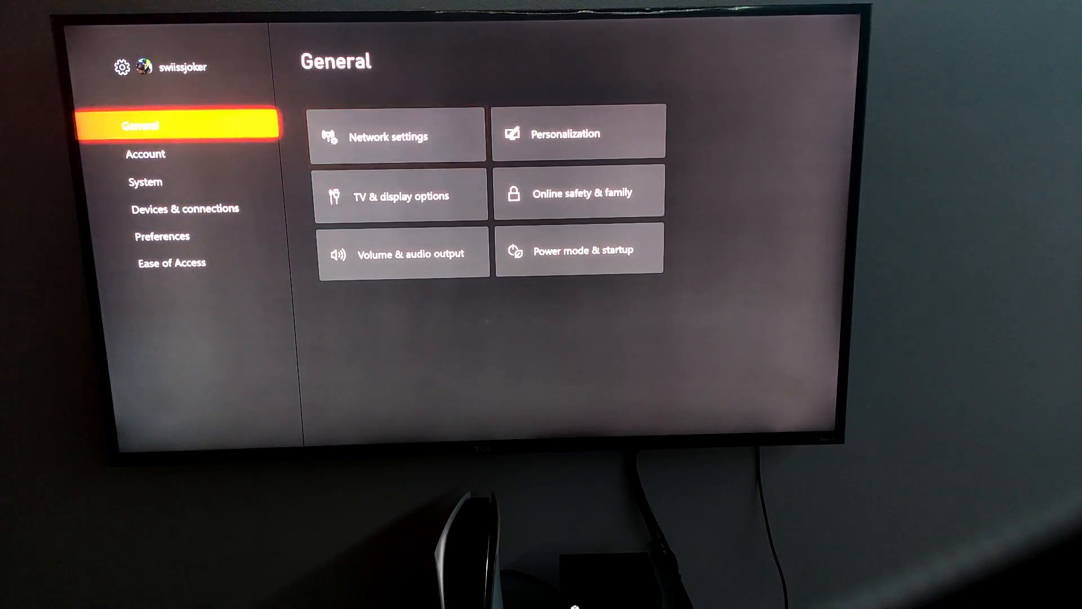
click(404, 195)
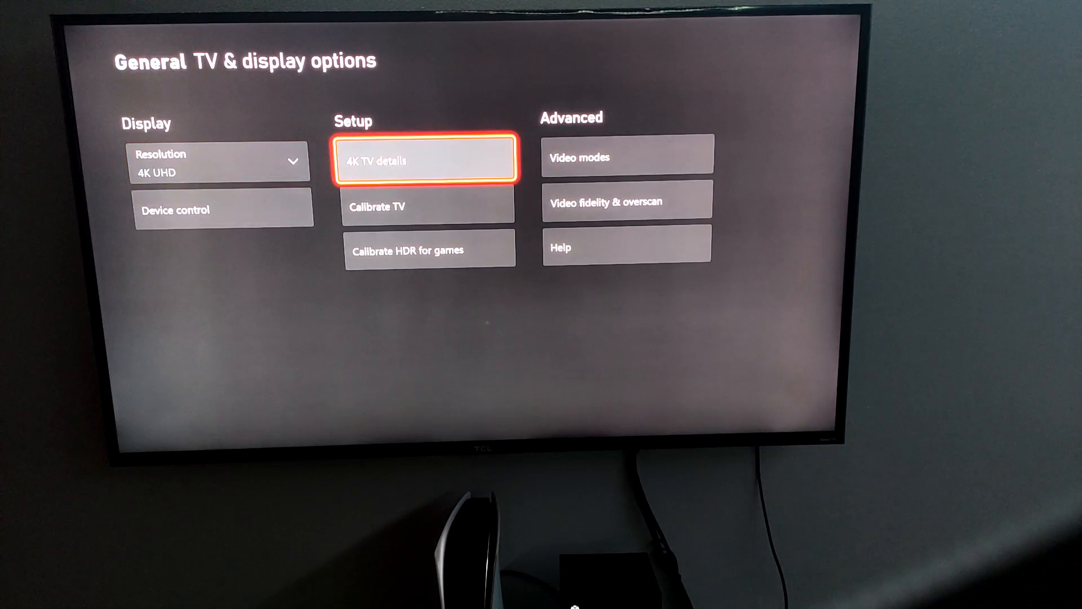
click(428, 159)
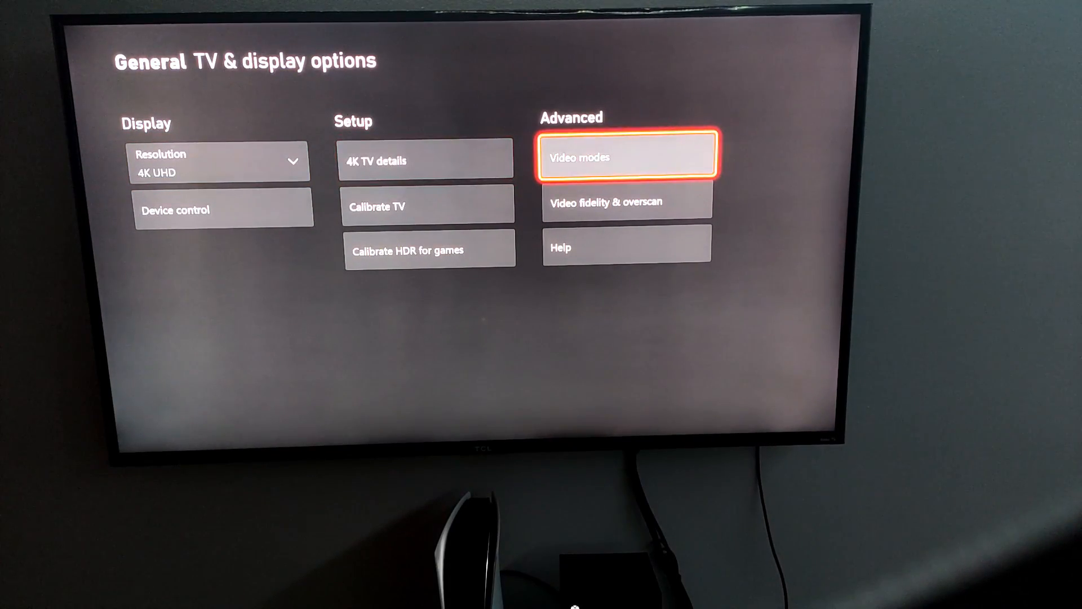
- View Video modes with Allow 4K, HDR10, Auto HDR and Dolby Vision all checked
click(625, 156)
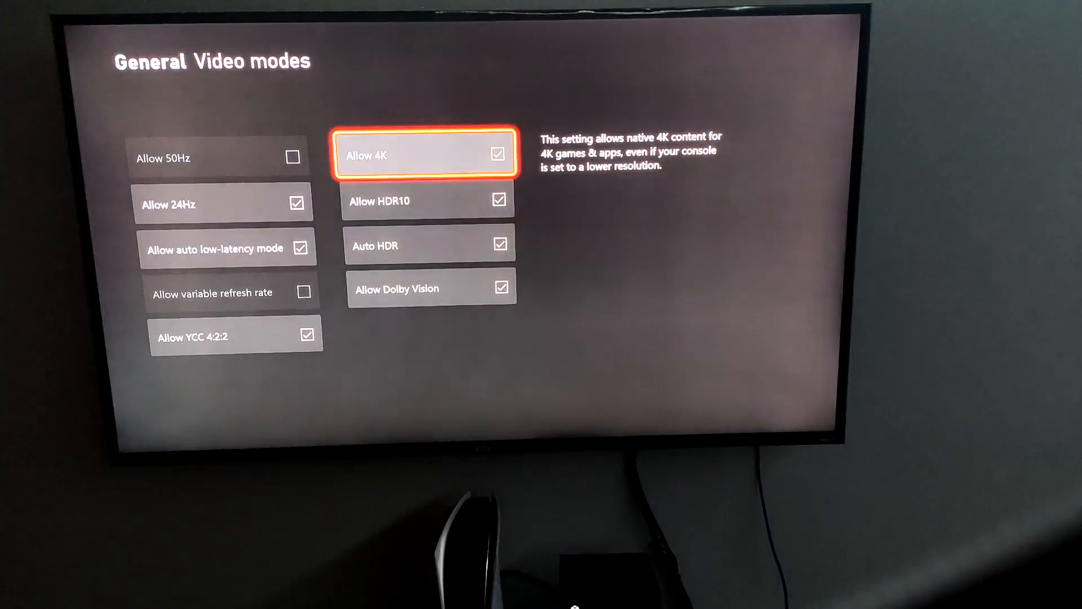
key(Down)
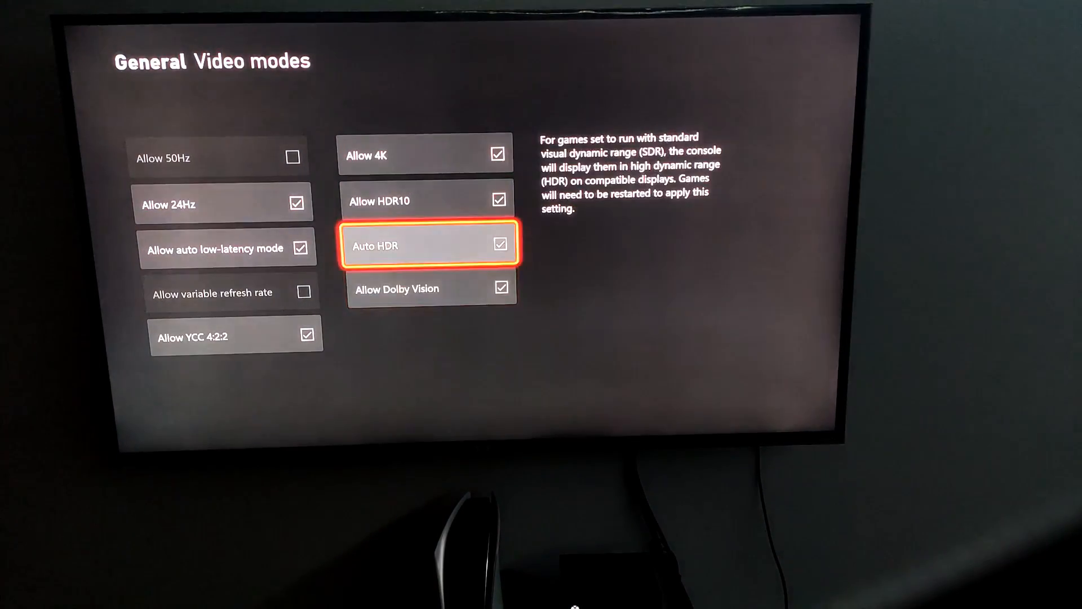
key(up)
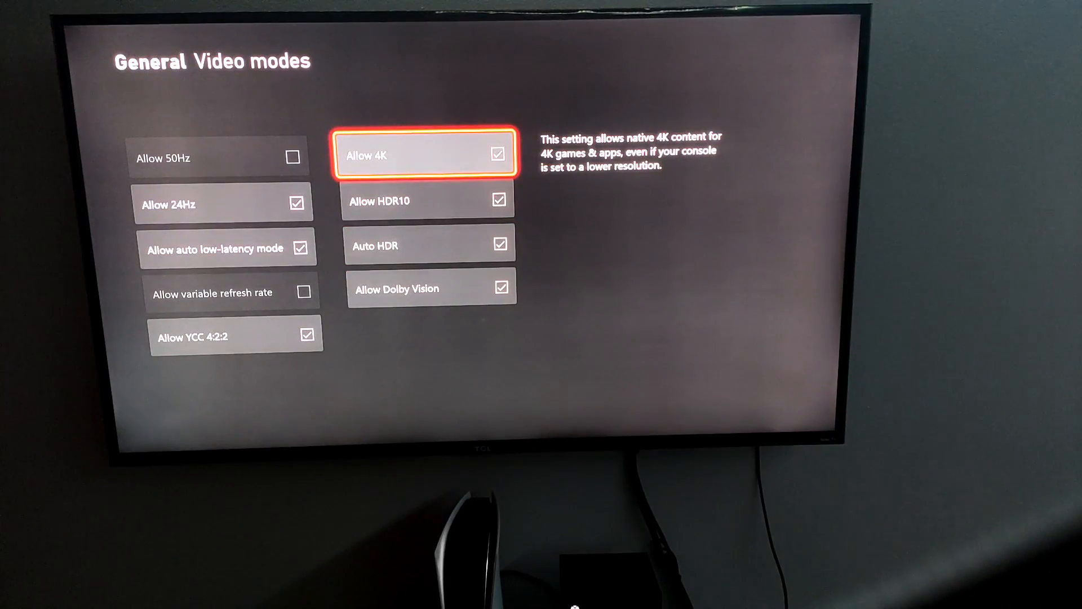